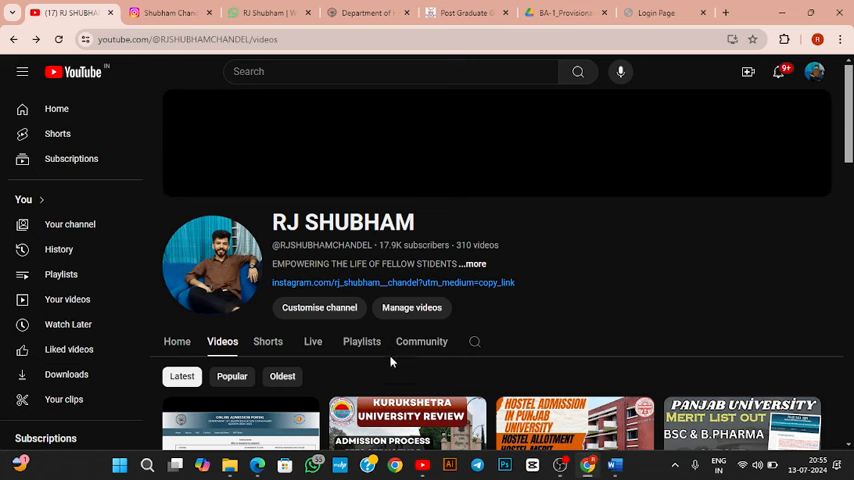
mouse_move(374, 214)
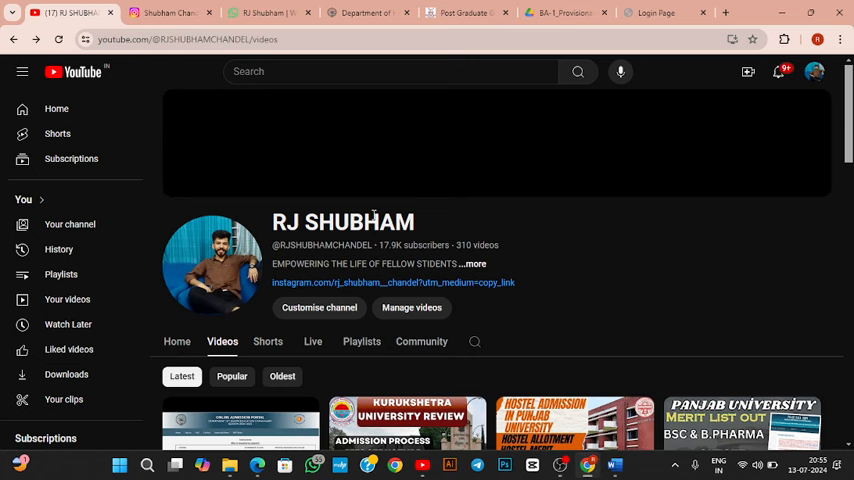
Step: Scroll through the RJ SHUBHAM channel's recent video uploads
scroll("down", 3)
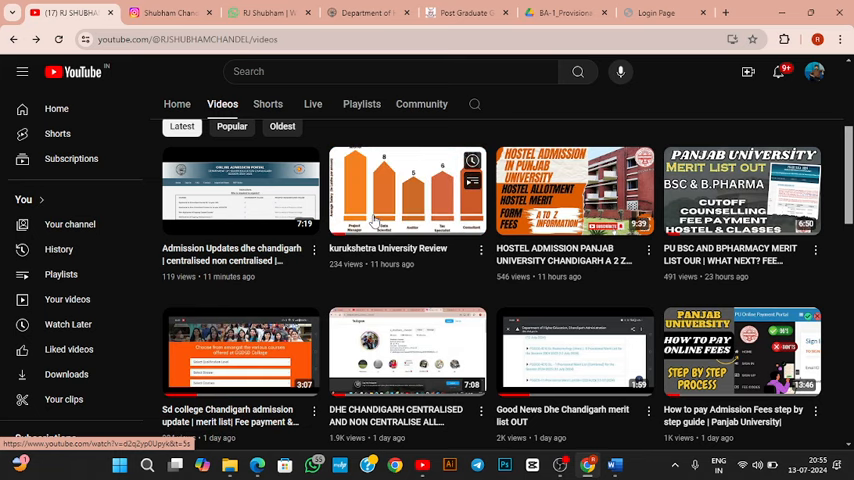
scroll("up", 3)
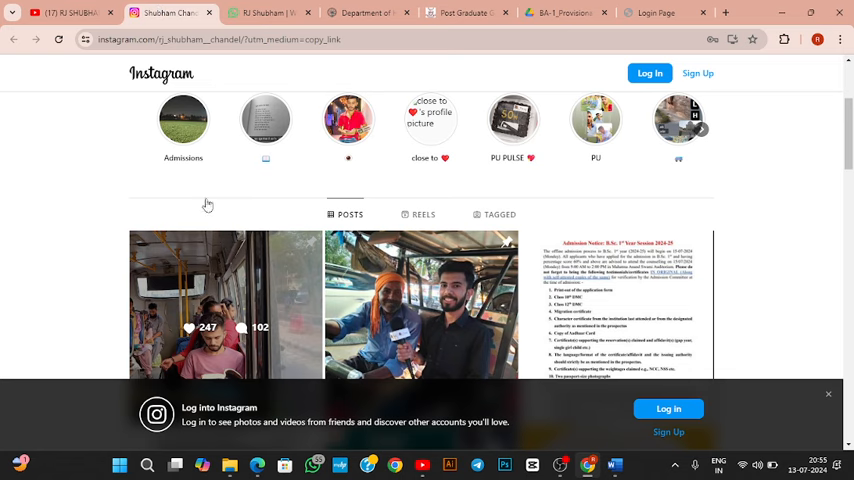
Step: Check the RJ Shubham WhatsApp channel, then open the Instagram profile's full links list
left_click(270, 12)
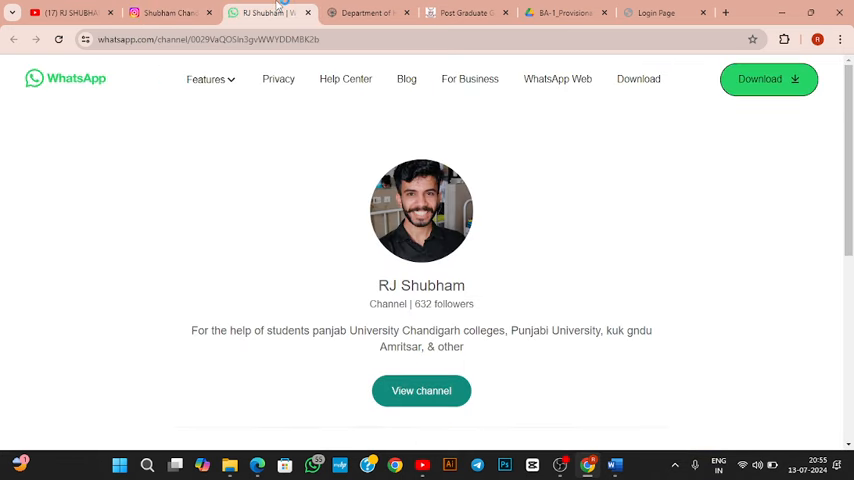
left_click(165, 12)
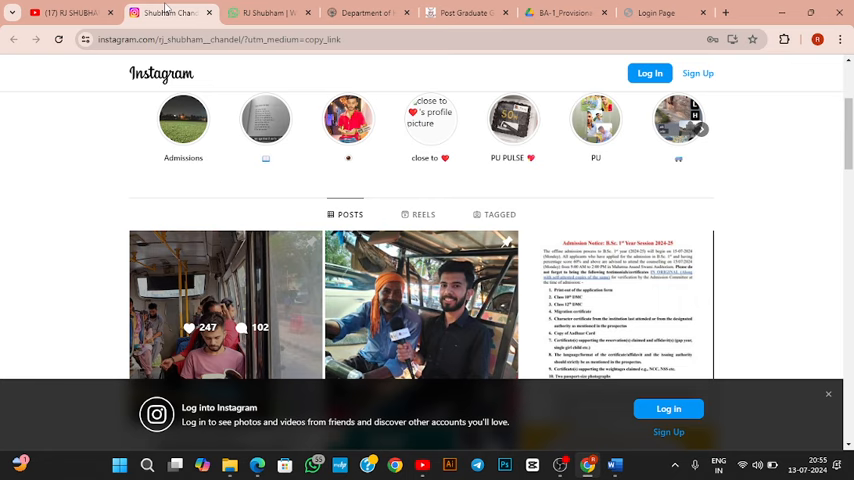
scroll("up", 3)
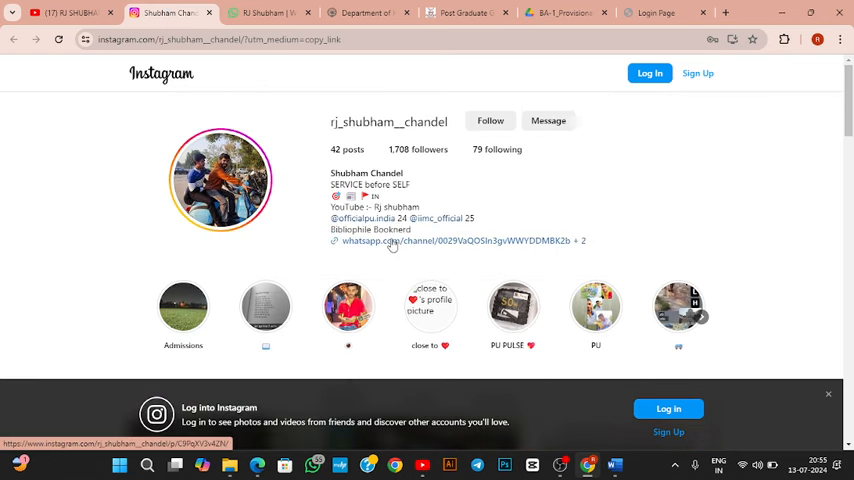
left_click(580, 240)
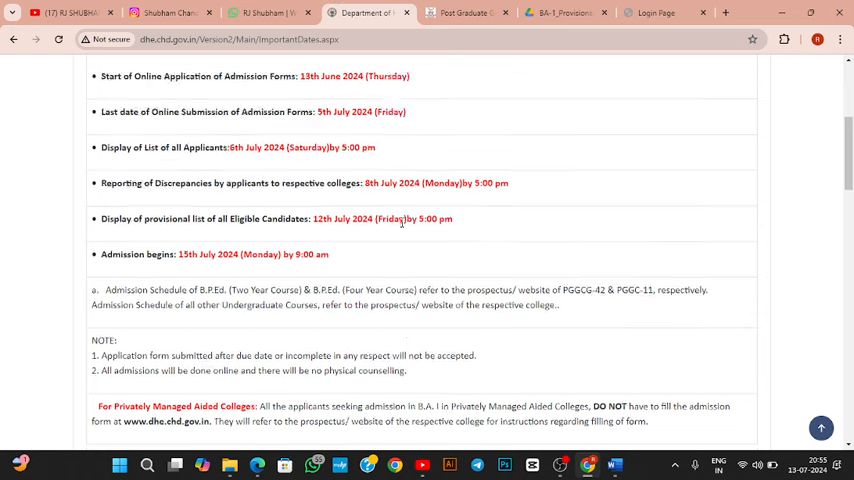
Step: Review the DHE Chandigarh B.A. I important dates, then return to Instagram's links list
scroll("up", 3)
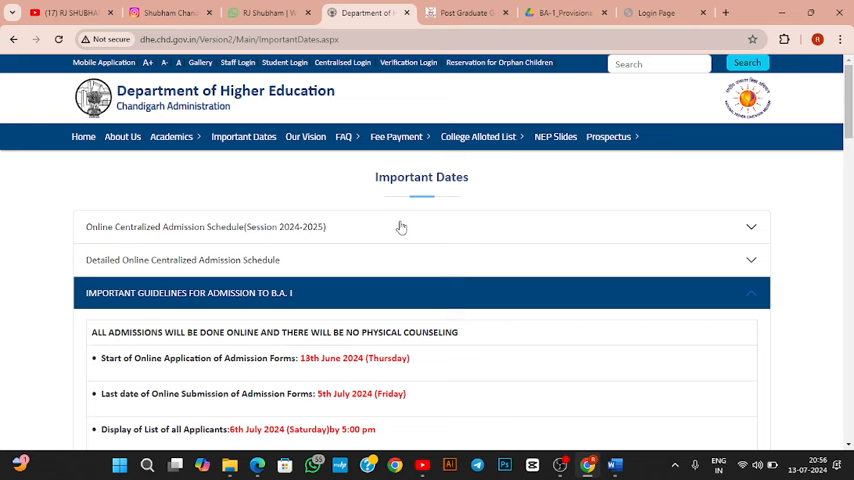
left_click(65, 12)
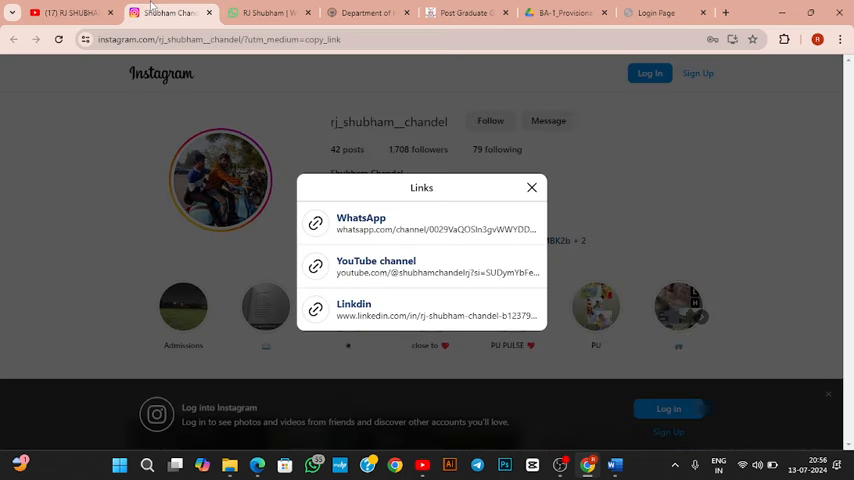
Step: Dismiss the Instagram profile's Links dialog
left_click(532, 188)
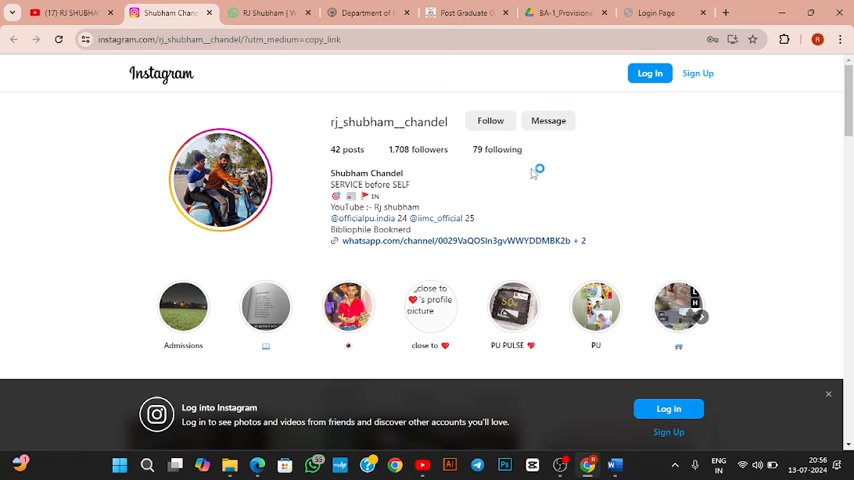
mouse_move(527, 171)
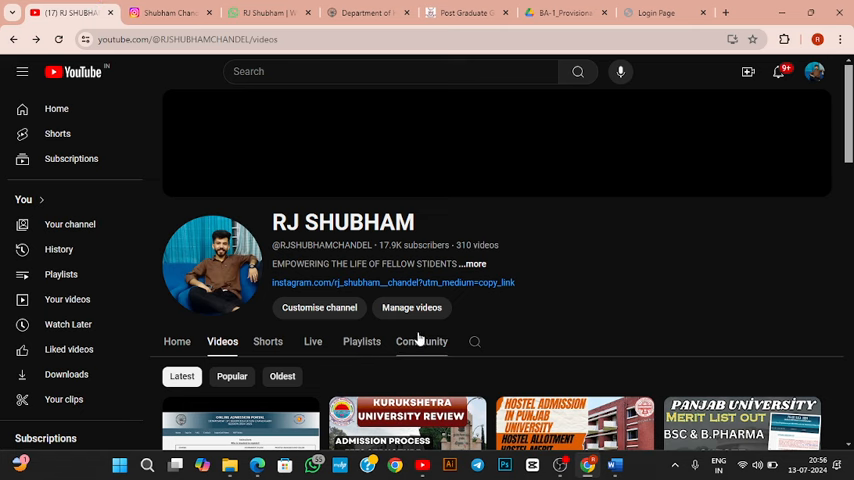
Step: On the Community tab, highlight the college allotment poll's 32% yes result
left_click(421, 341)
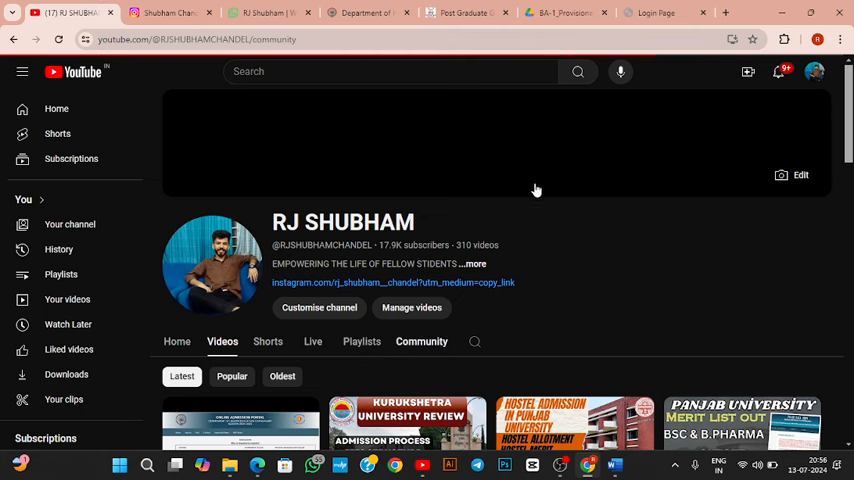
scroll("down", 3)
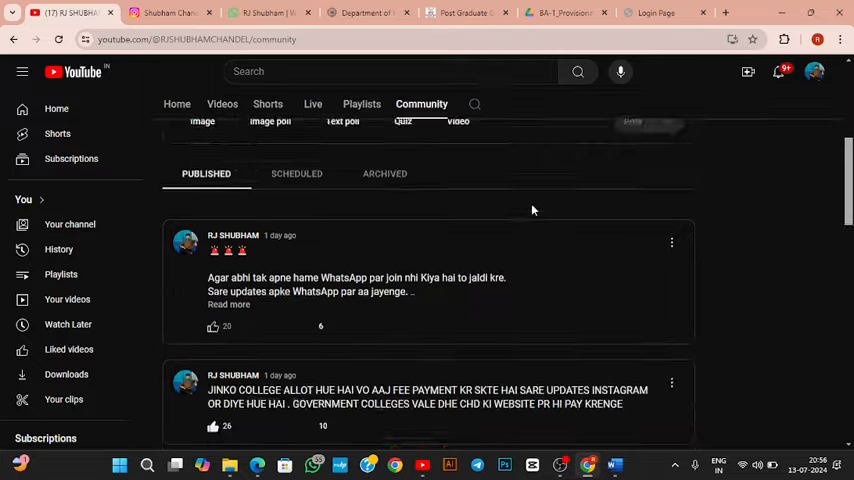
left_click(229, 304)
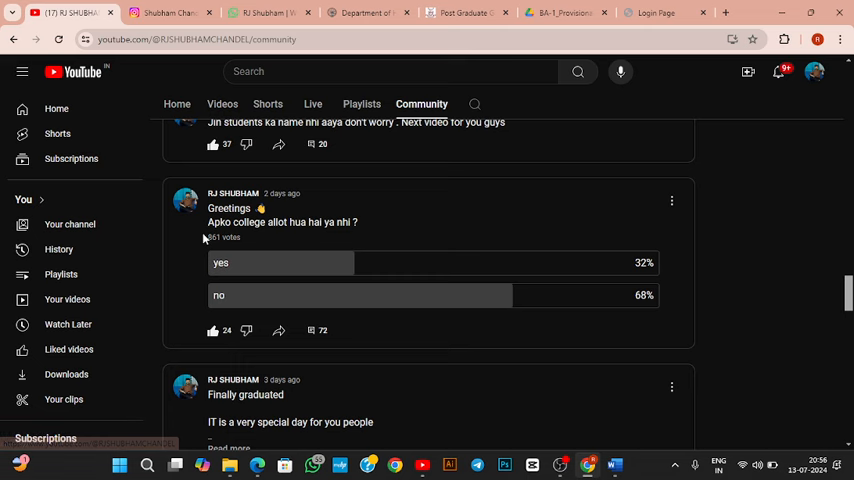
mouse_move(525, 236)
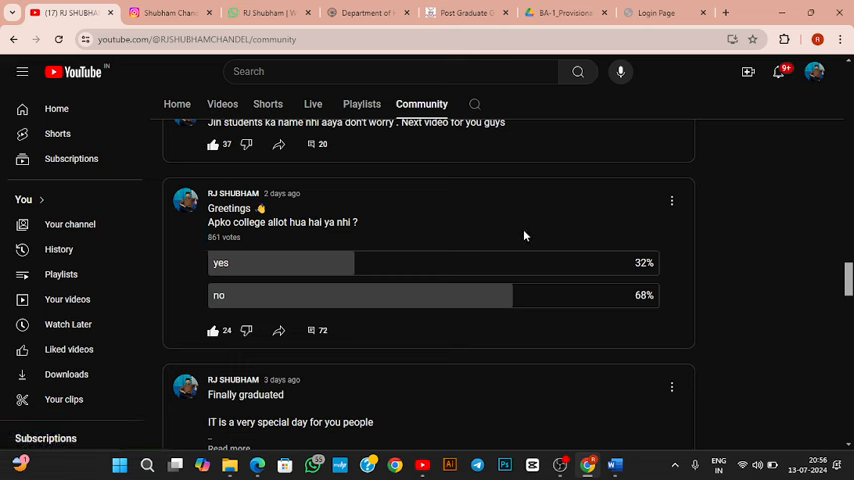
double_click(643, 262)
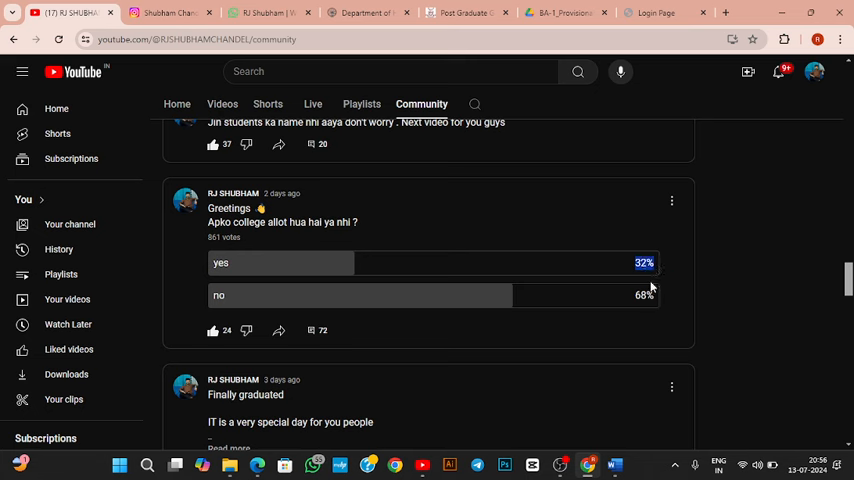
mouse_move(655, 296)
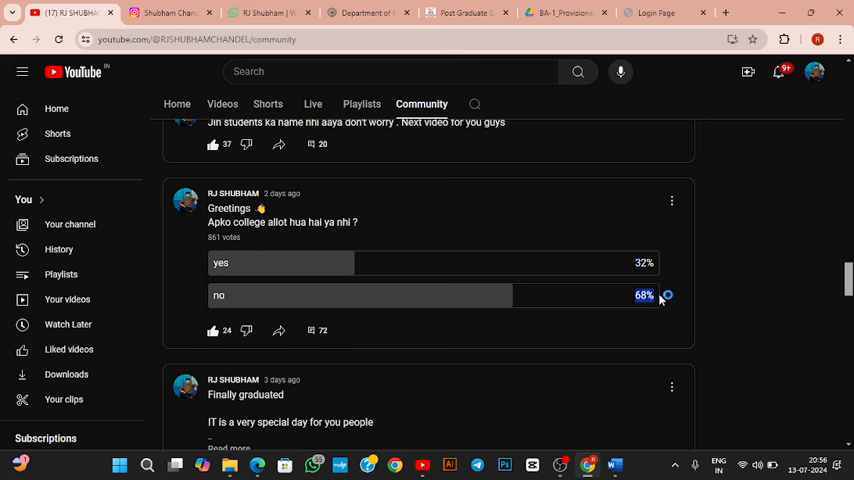
mouse_move(625, 300)
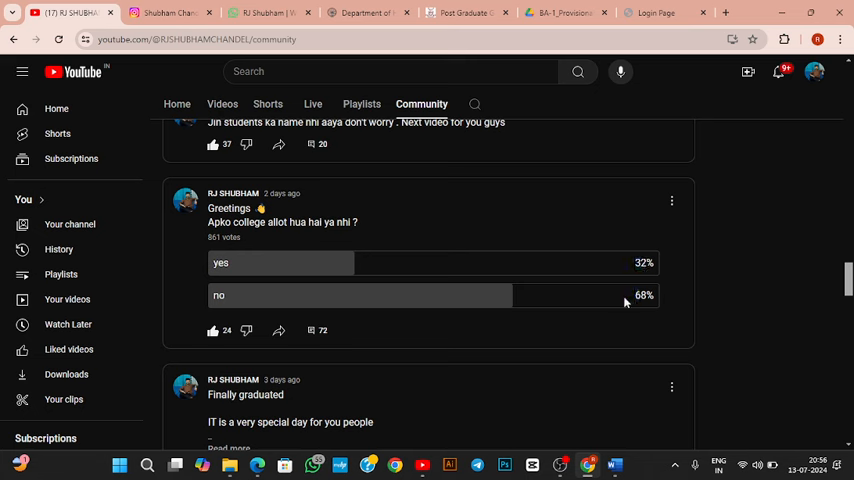
scroll("down", 3)
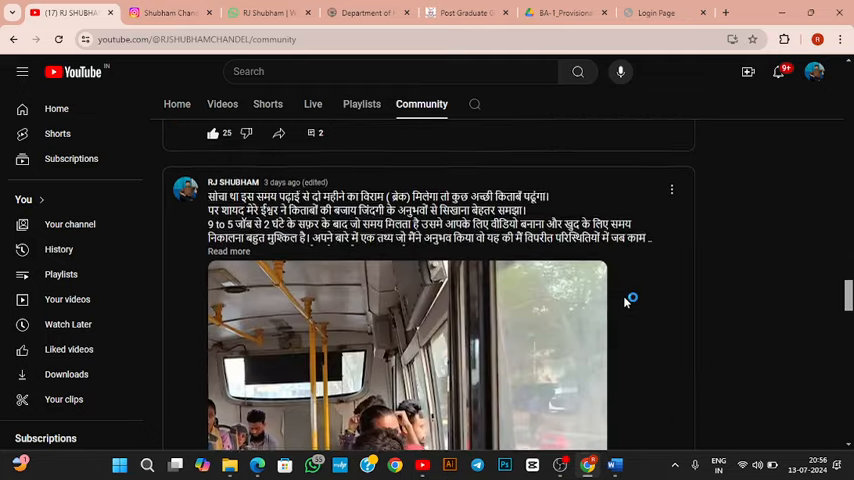
Step: Highlight the CUCET poll's 37% yes result, then switch to the DHE website
scroll("down", 3)
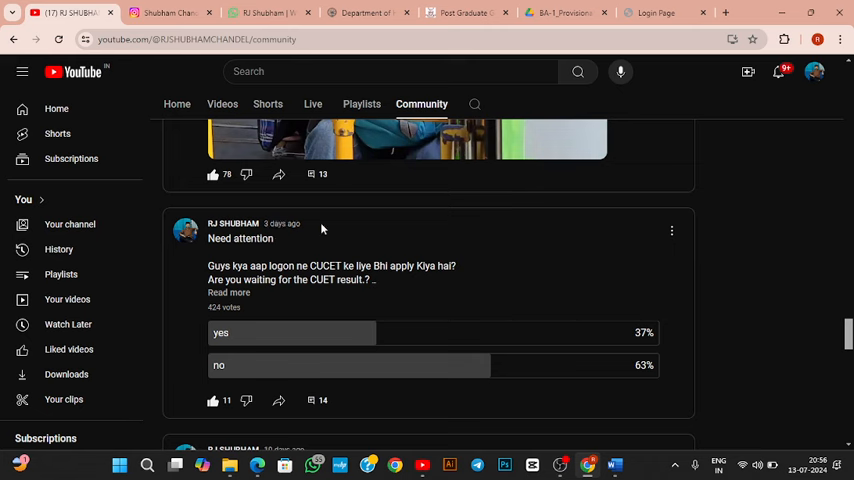
mouse_move(223, 265)
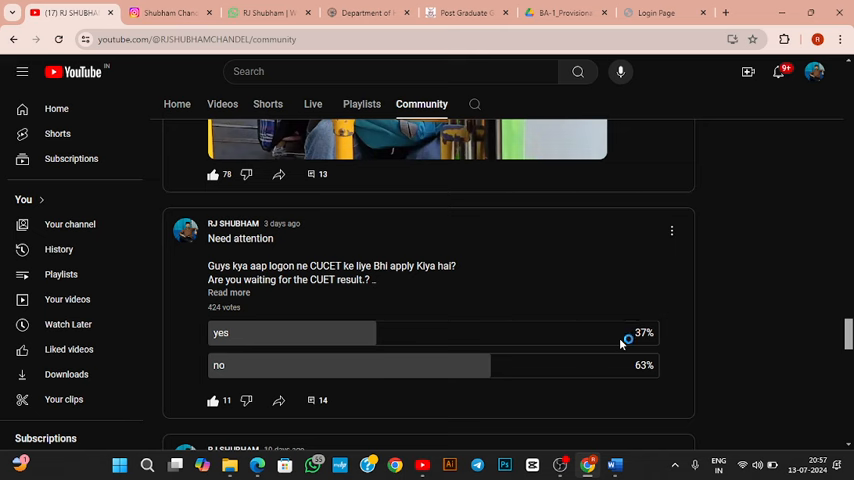
double_click(644, 332)
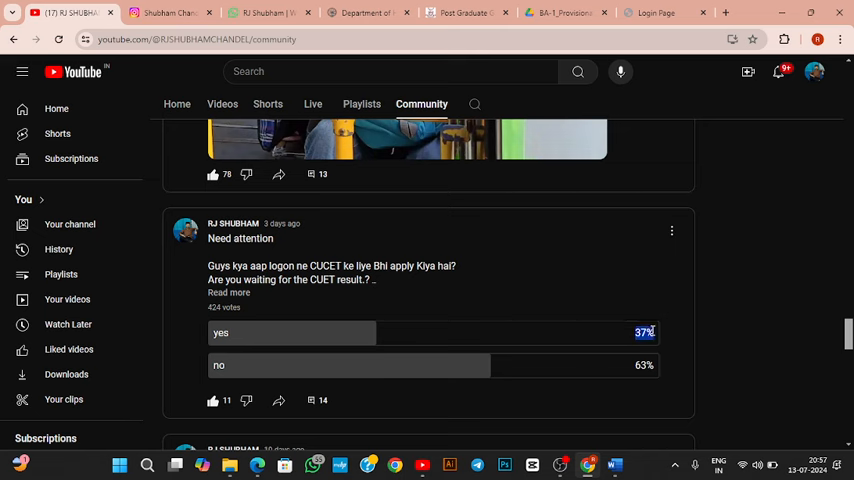
mouse_move(648, 343)
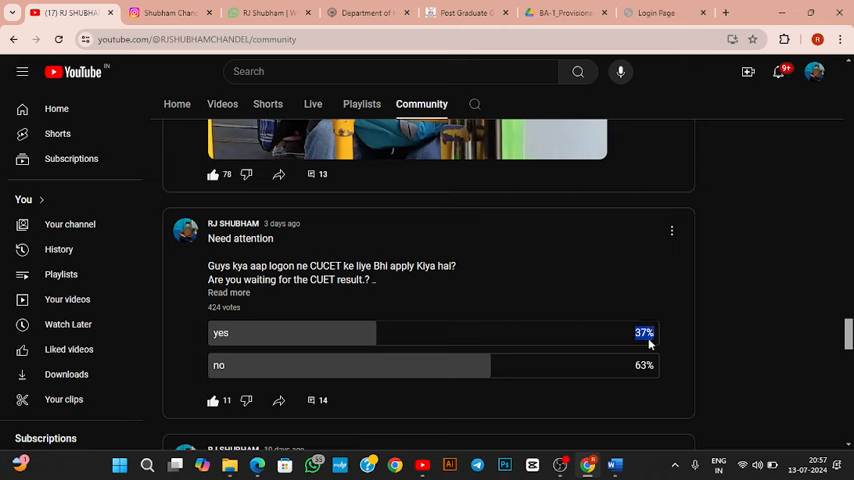
mouse_move(624, 342)
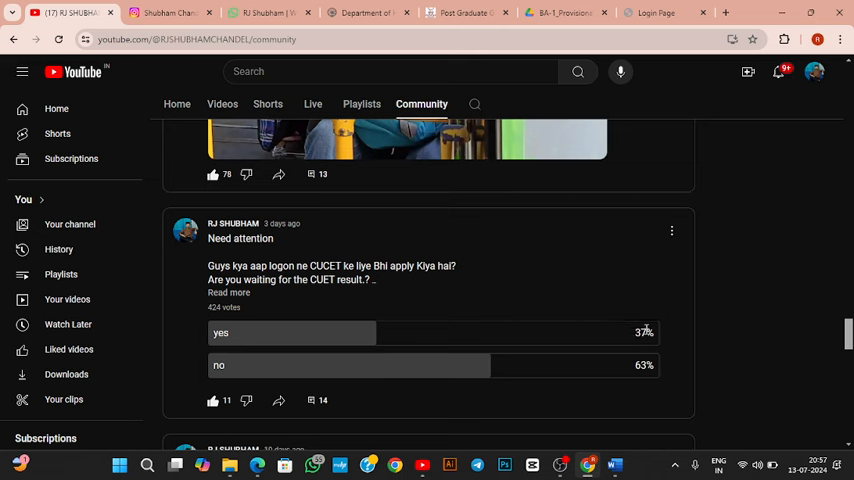
left_click(348, 365)
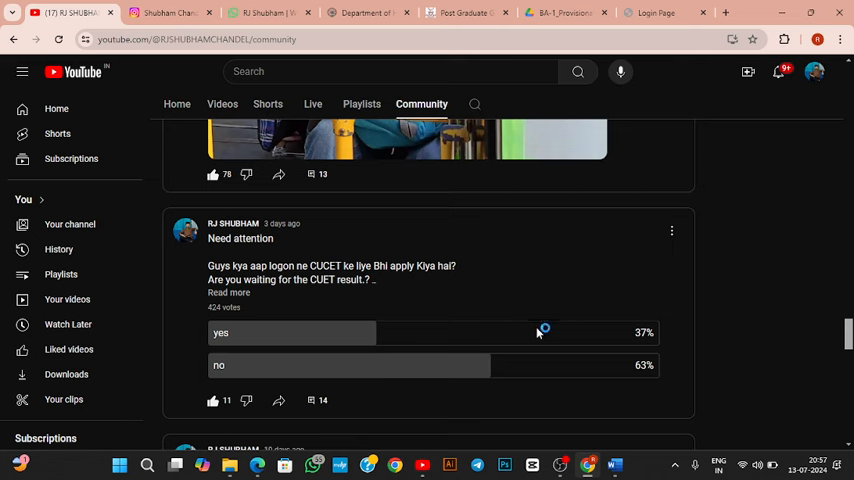
mouse_move(596, 332)
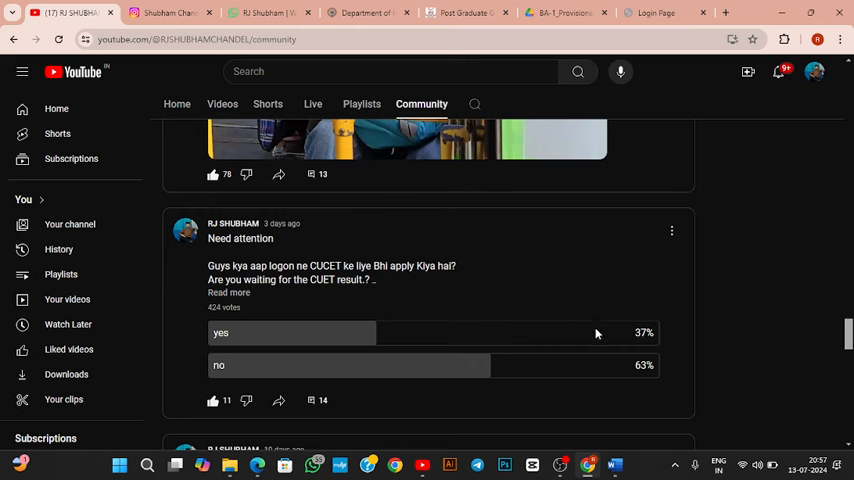
mouse_move(615, 332)
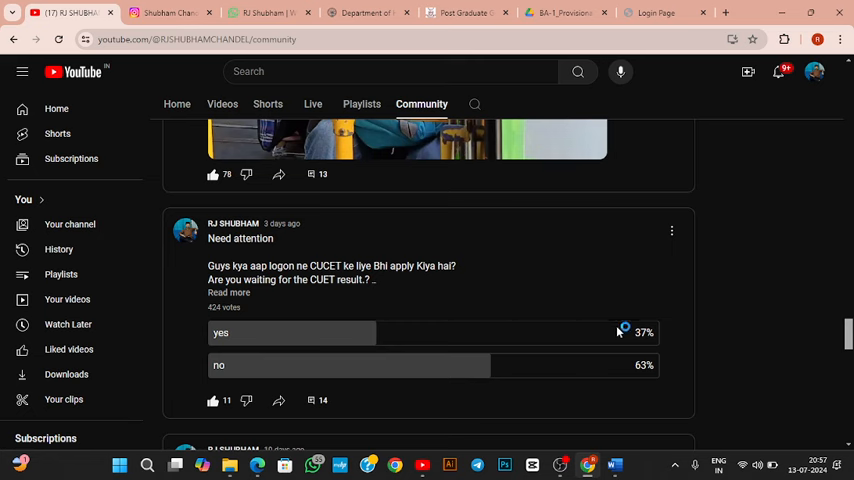
mouse_move(405, 183)
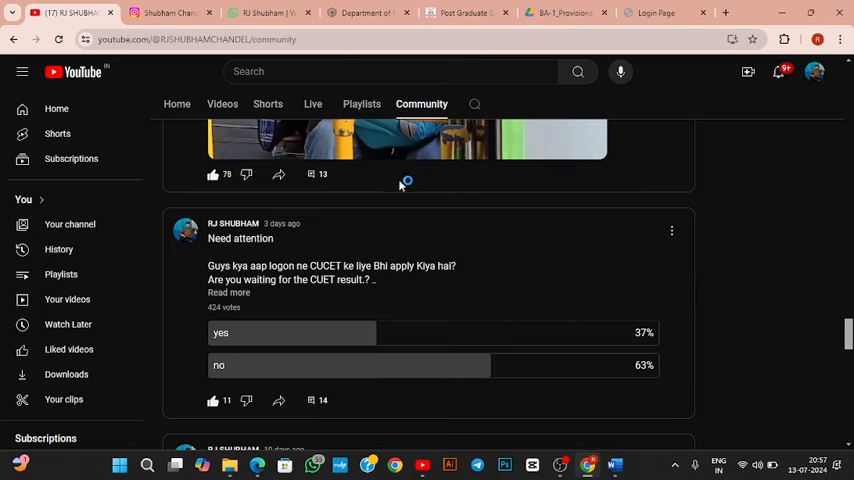
left_click(368, 12)
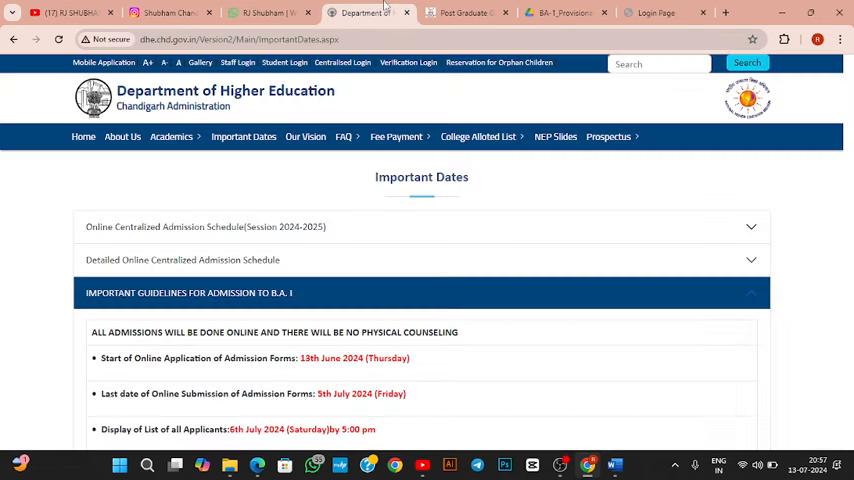
Step: Open DHE's Centralised Courses allotment list for BCom, BBA and BCA
left_click(478, 136)
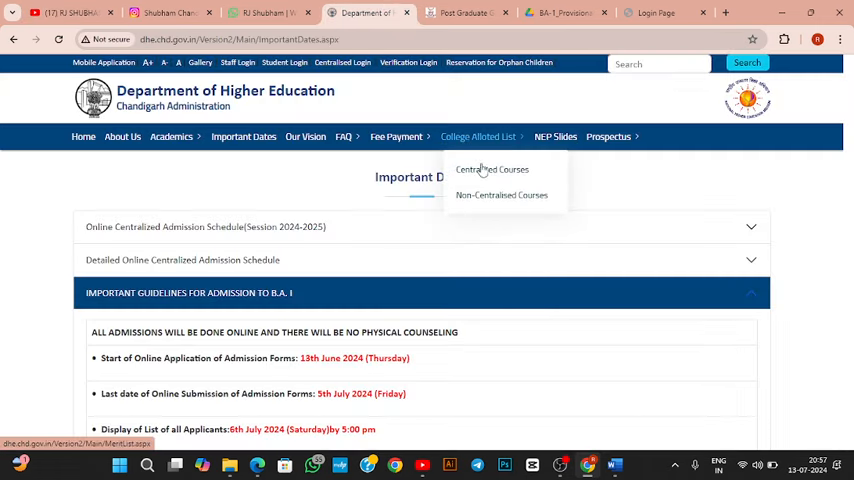
left_click(492, 169)
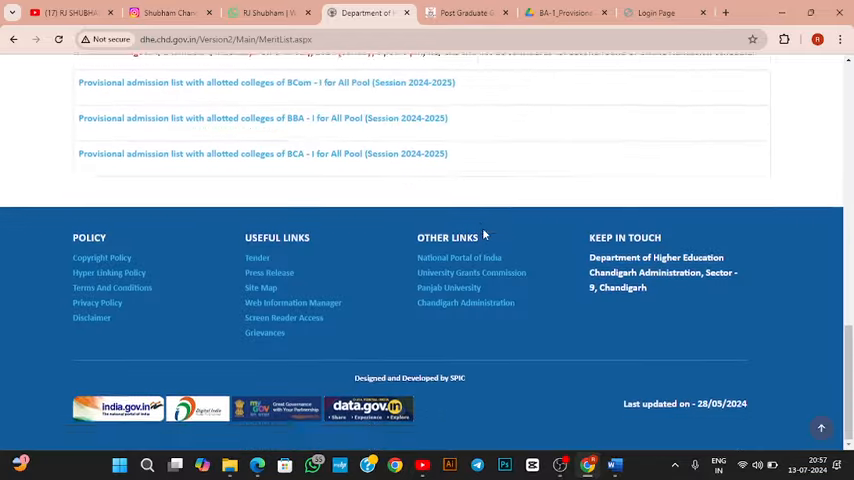
scroll("up", 3)
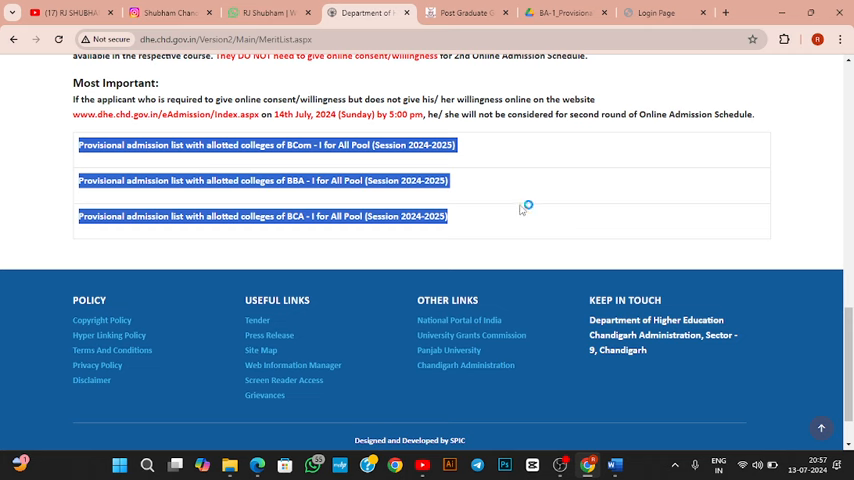
mouse_move(520, 209)
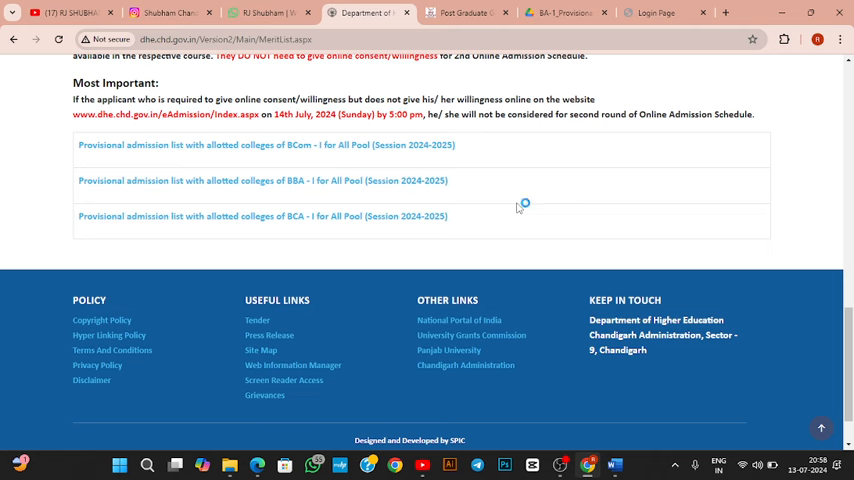
mouse_move(518, 207)
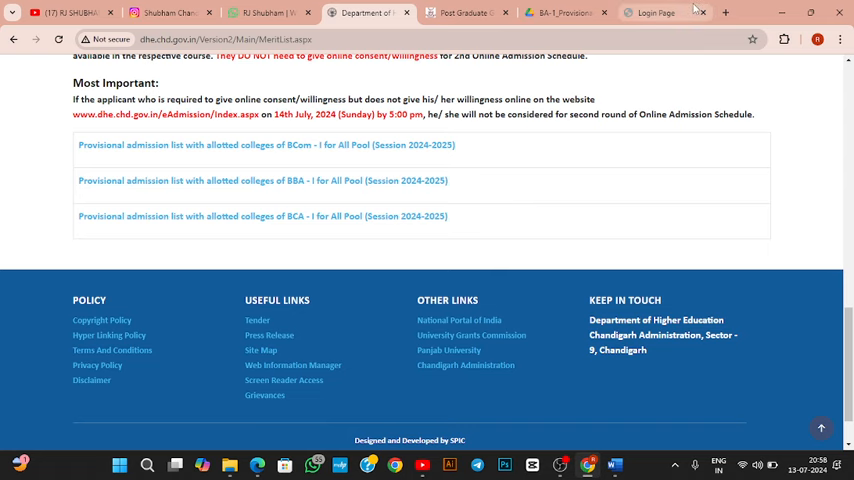
left_click(725, 12)
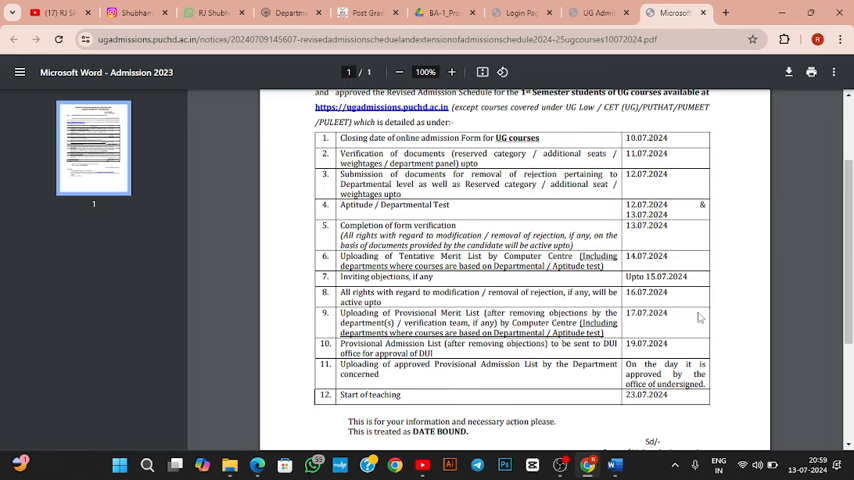
Step: Switch between the PU revised schedule PDF and the DHE allotment page, ending on DHE
left_click(290, 12)
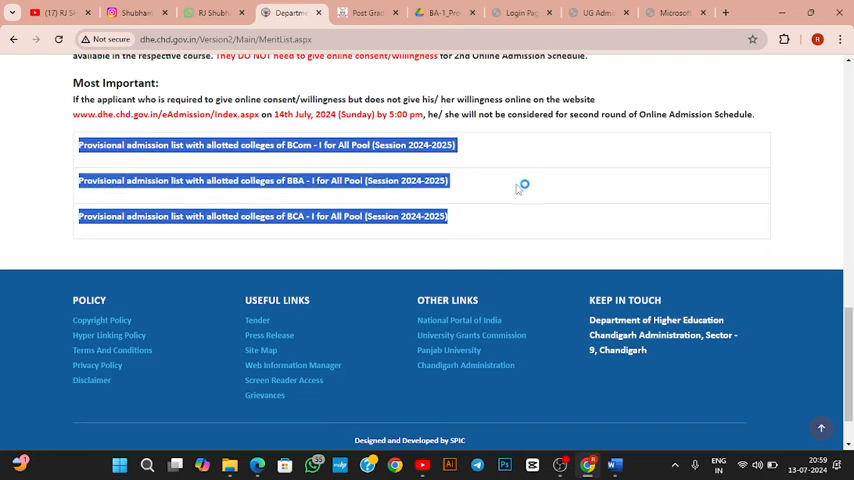
left_click(596, 12)
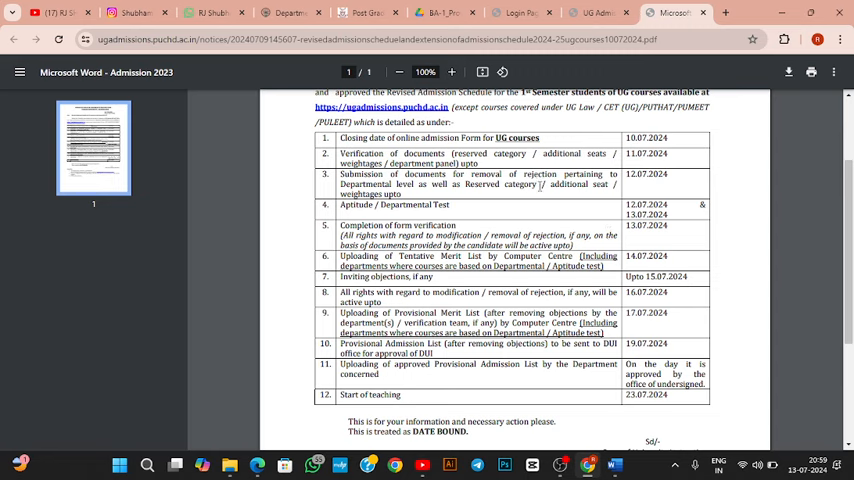
left_click(289, 12)
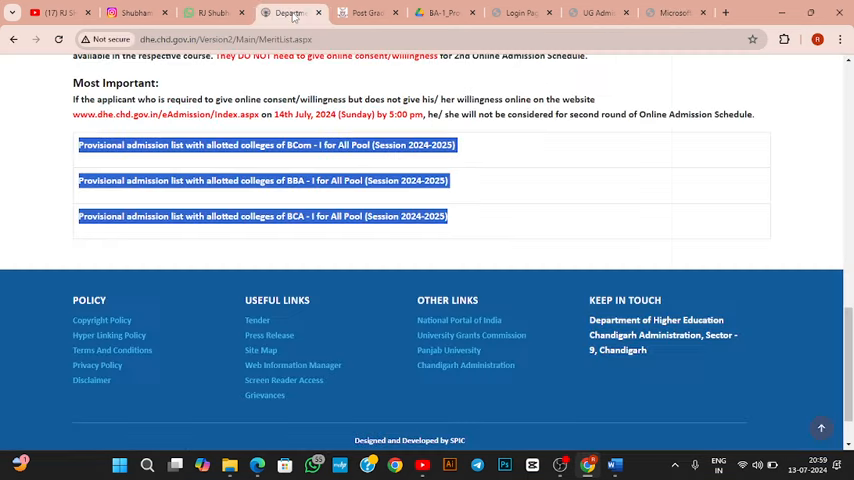
scroll("up", 3)
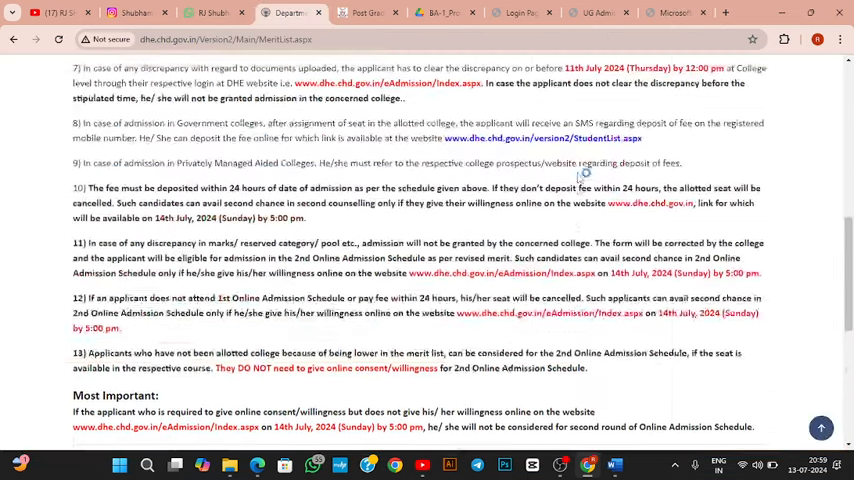
scroll("up", 3)
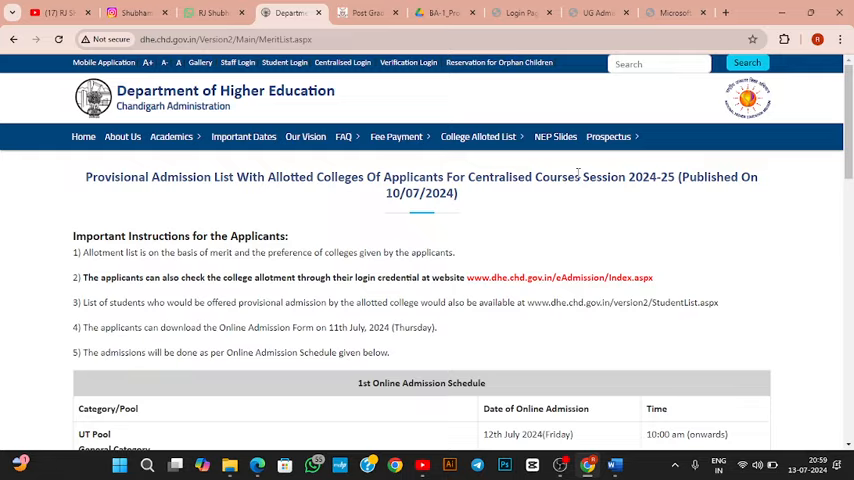
left_click(442, 12)
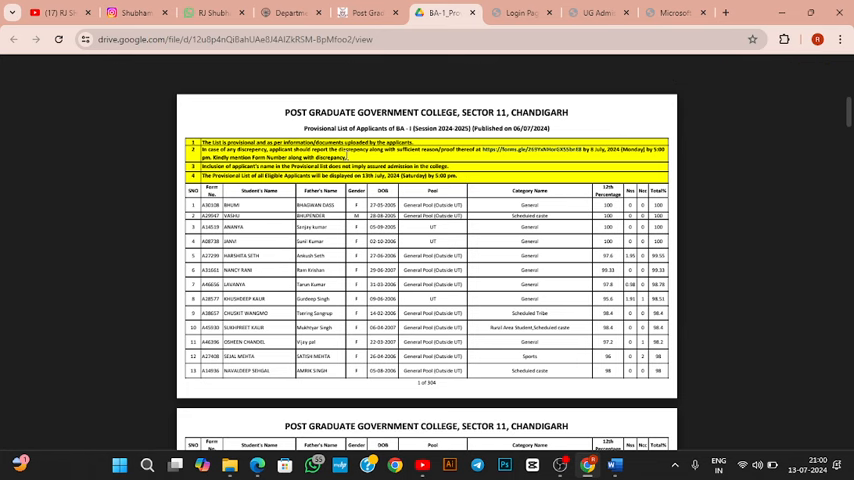
mouse_move(460, 151)
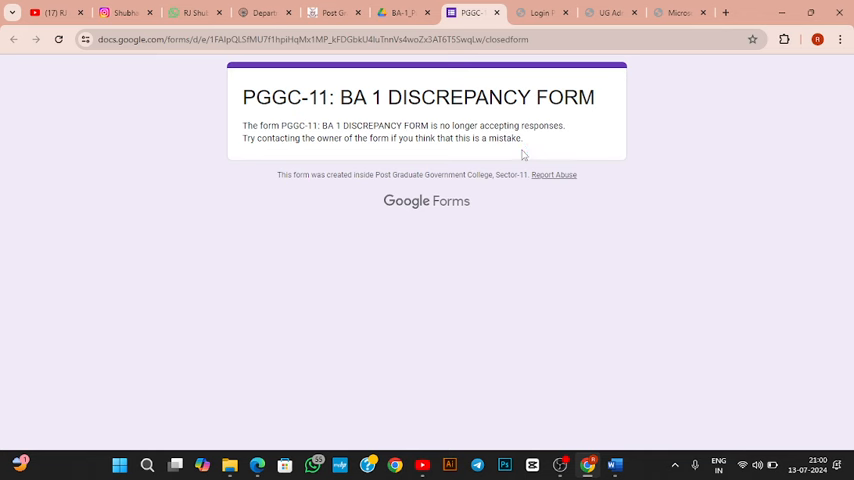
Step: Highlight the form's 'no longer accepting responses' message and return to the BA-1 list
left_click_drag(340, 125, 538, 125)
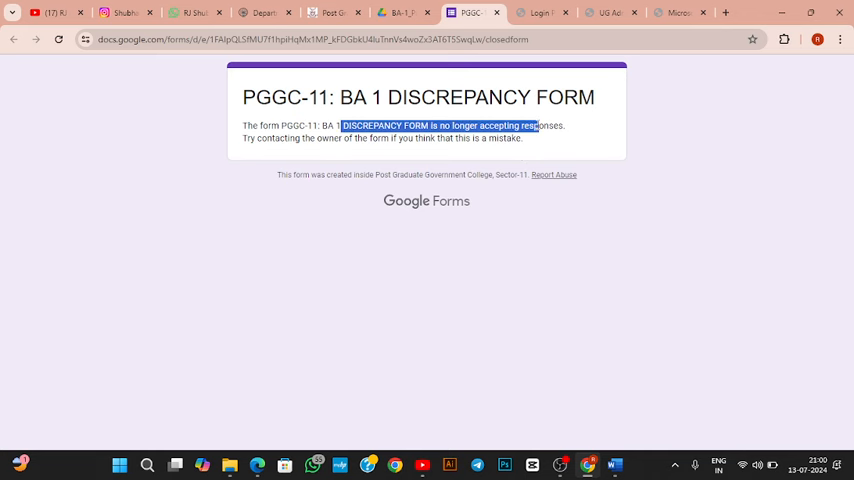
left_click(400, 13)
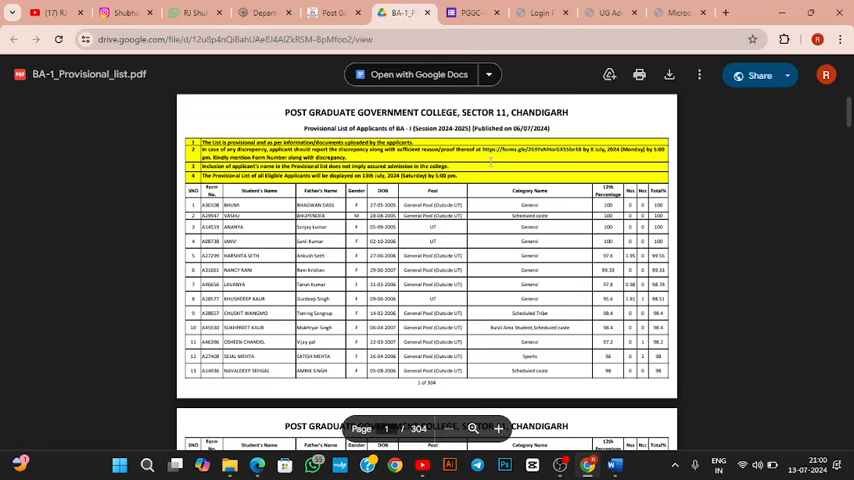
Step: Scroll the BA-1 provisional list preview, then go back to the DHE allotment page
scroll("down", 3)
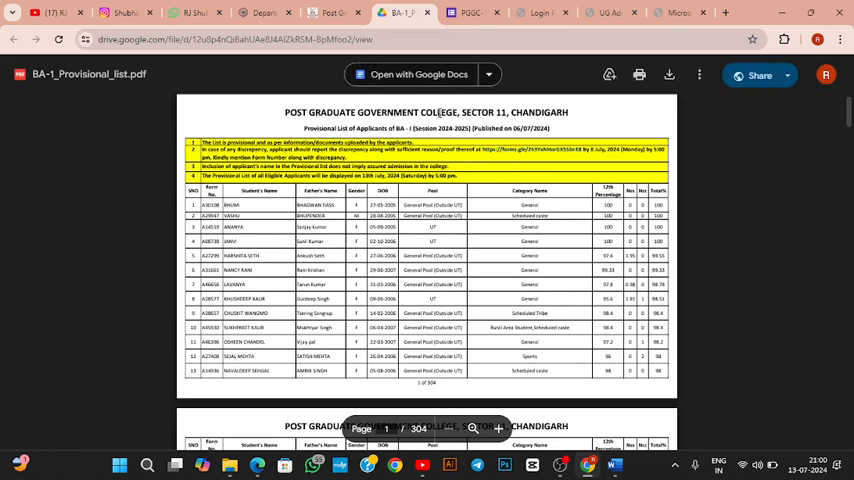
left_click(265, 12)
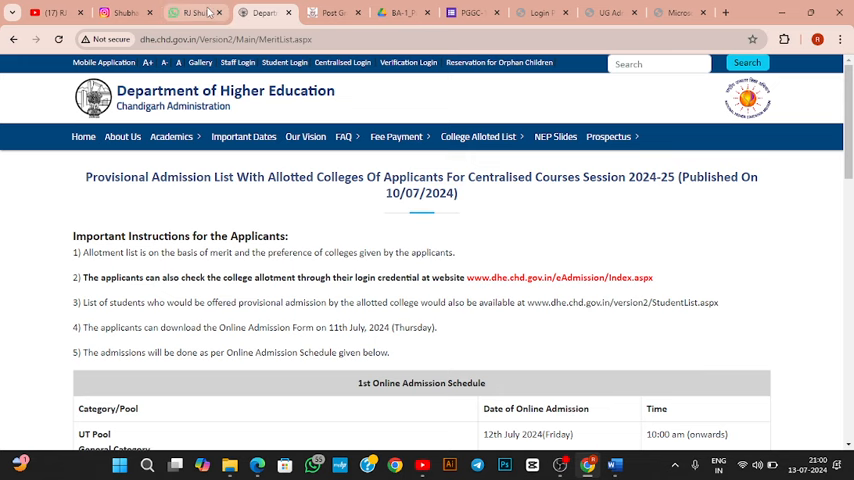
Step: Back on RJ SHUBHAM's YouTube Community page, highlight the 17.9K subscriber count in the header
left_click(120, 12)
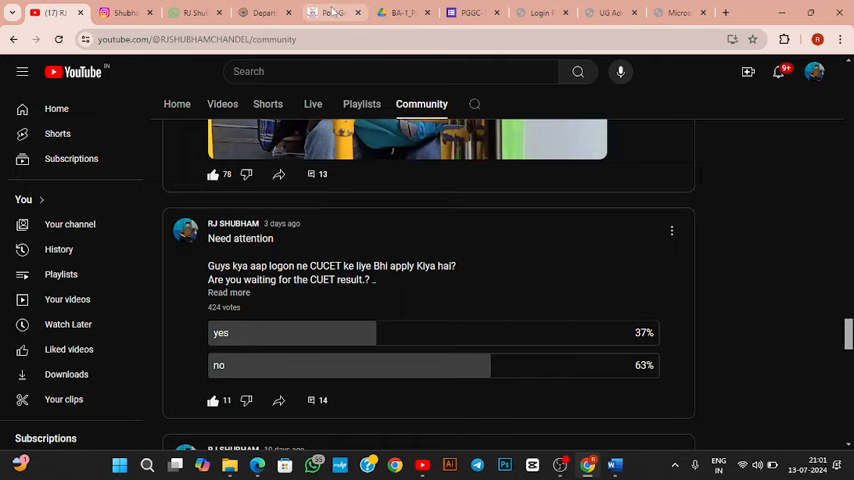
scroll("up", 3)
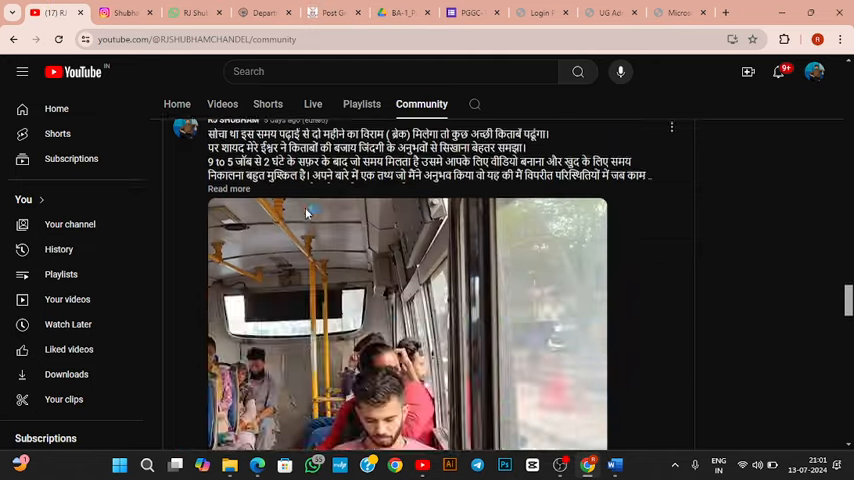
scroll("up", 3)
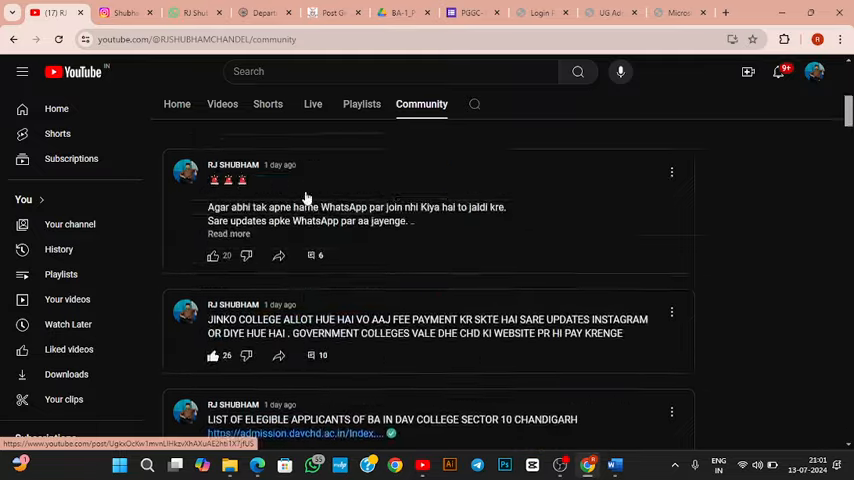
scroll("up", 3)
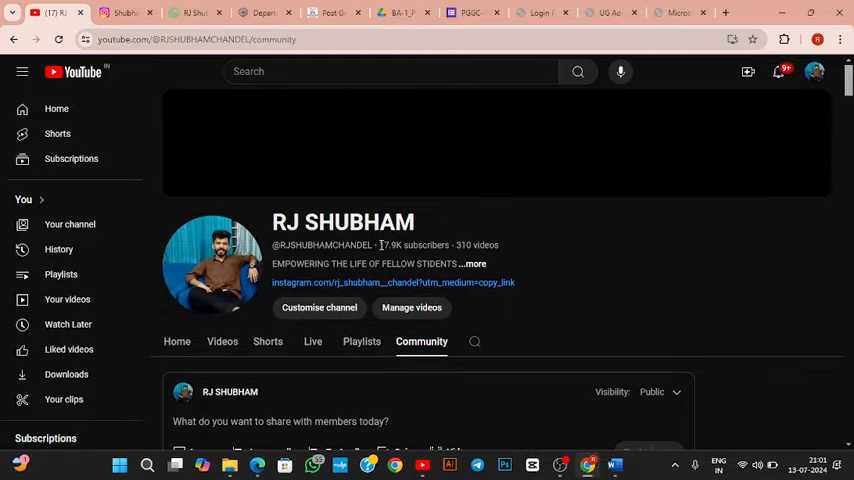
double_click(413, 245)
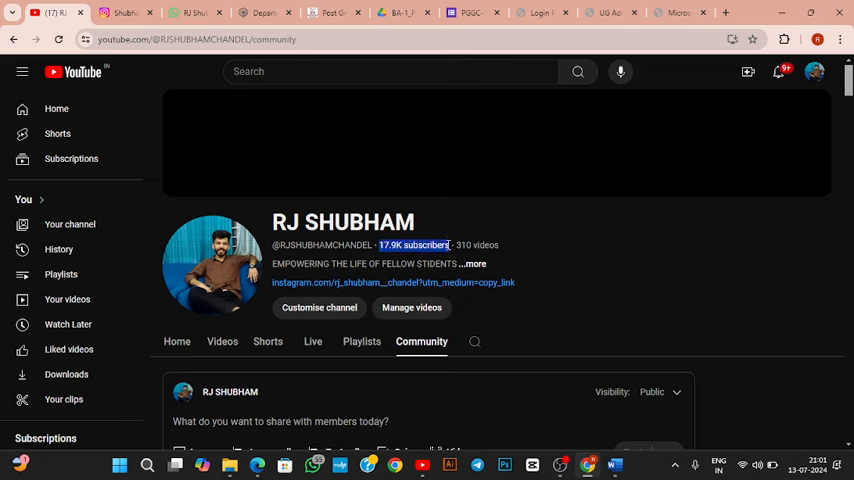
mouse_move(207, 73)
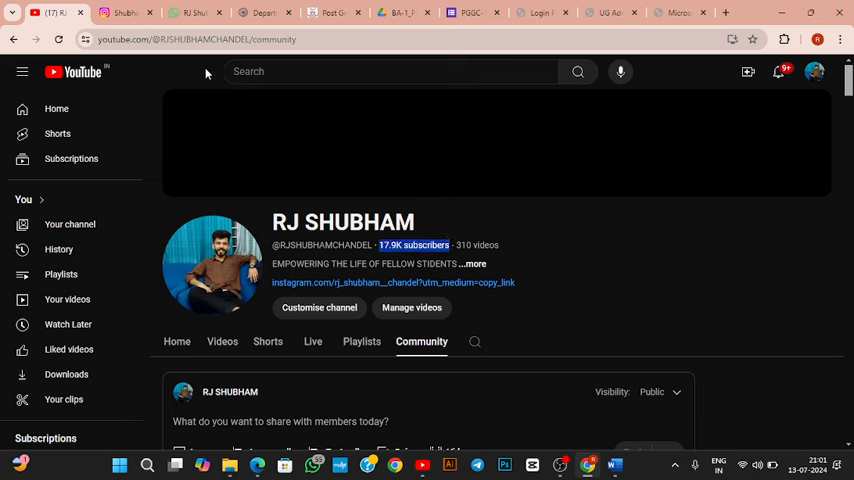
mouse_move(331, 72)
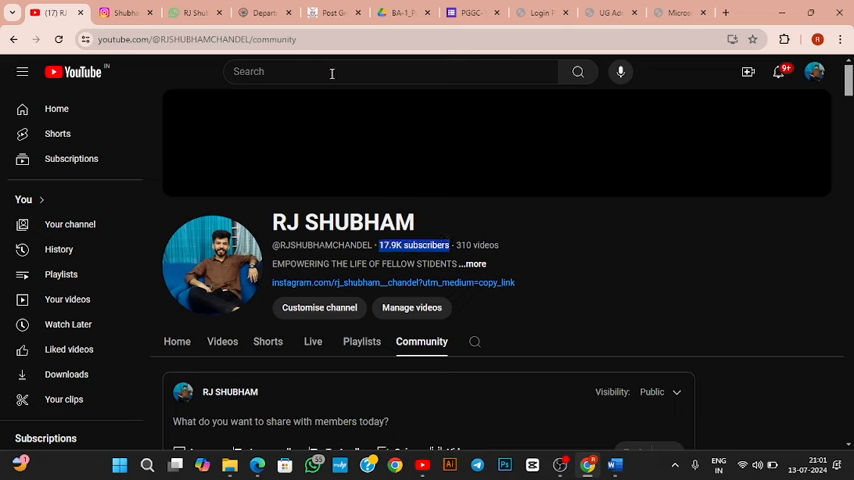